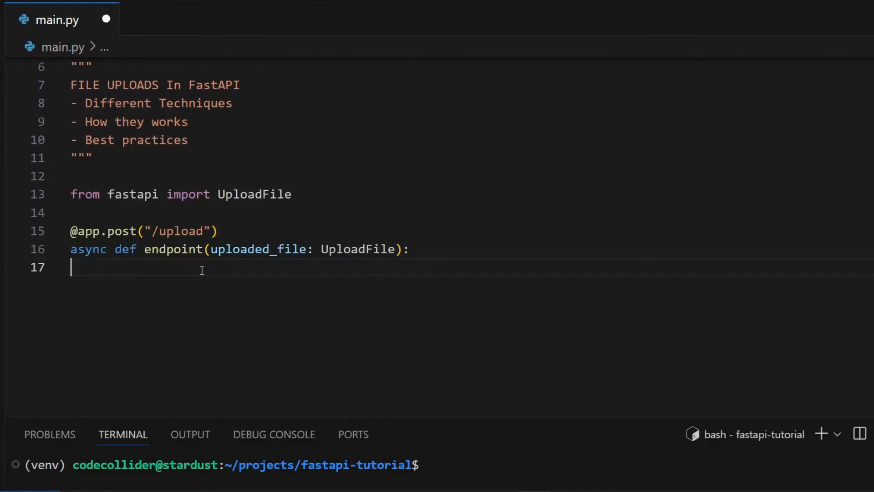
# Save main.py and add content = await uploaded_file.read() inside the /upload endpoint.
pyautogui.press('ctrl+s')
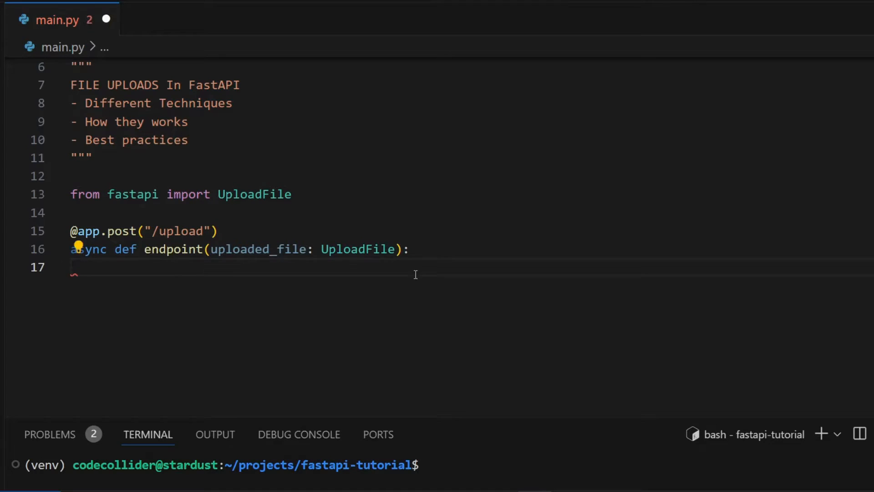
pyautogui.write('content = await uploaded_file.read()')
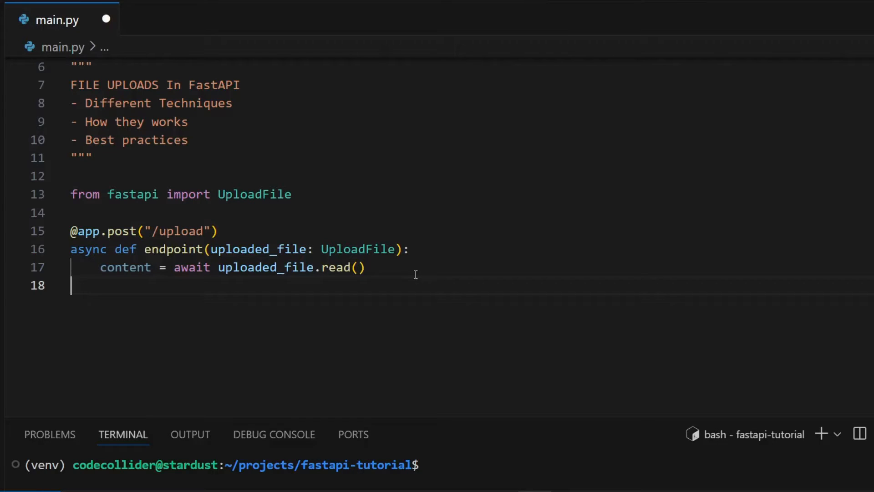
pyautogui.moveTo(355, 328)
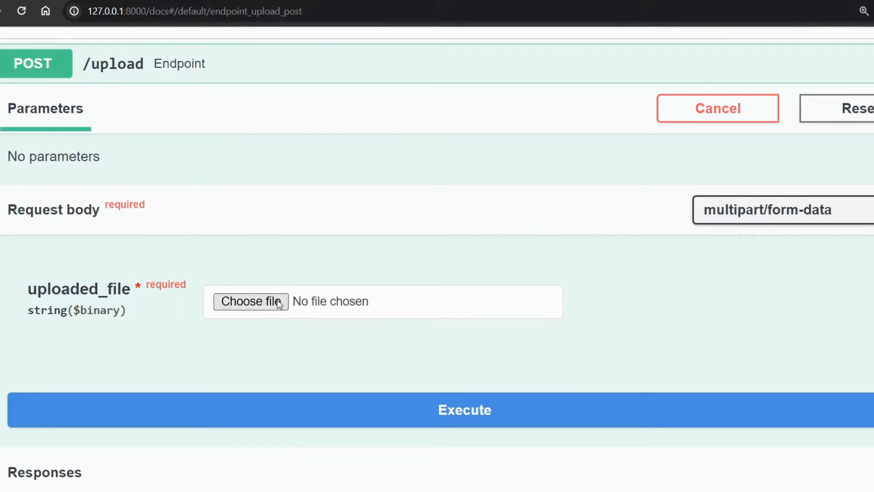
# Select the 'text' sample file in the Open dialog for the /upload request.
pyautogui.click(251, 301)
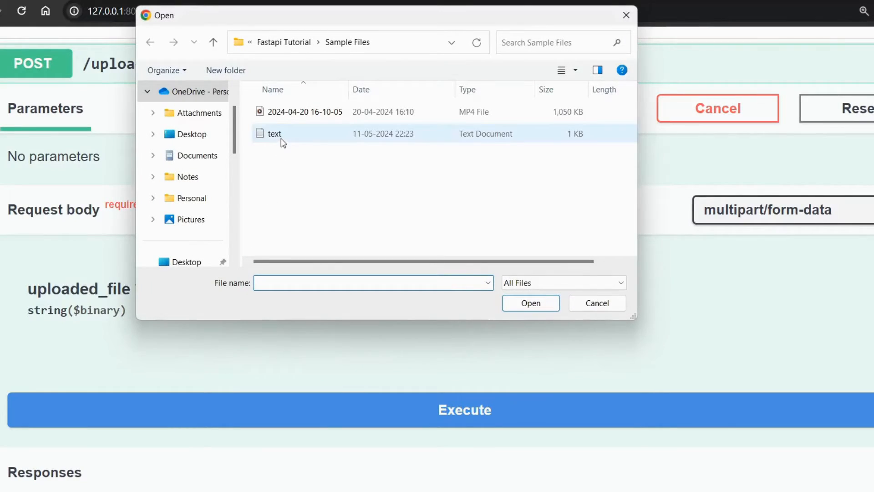
pyautogui.click(529, 303)
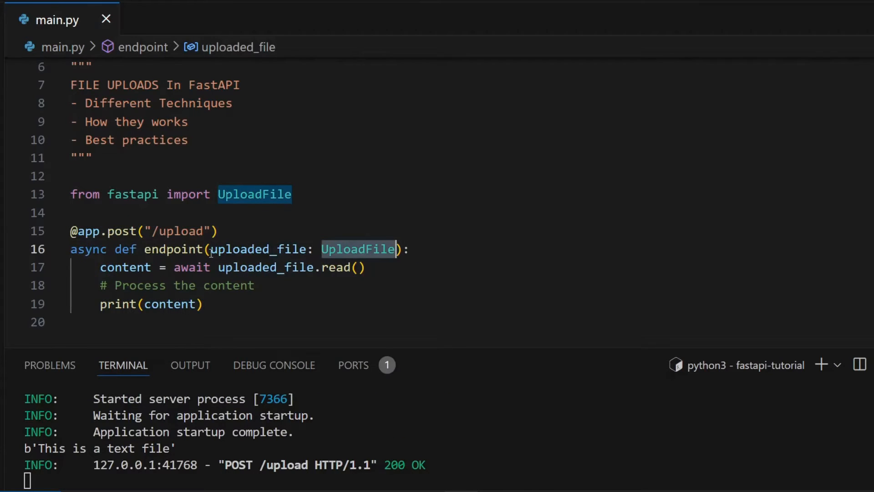
# Change the duplicated endpoint's parameter to uploaded_file: bytes = File().
pyautogui.write('bytes = File()):')
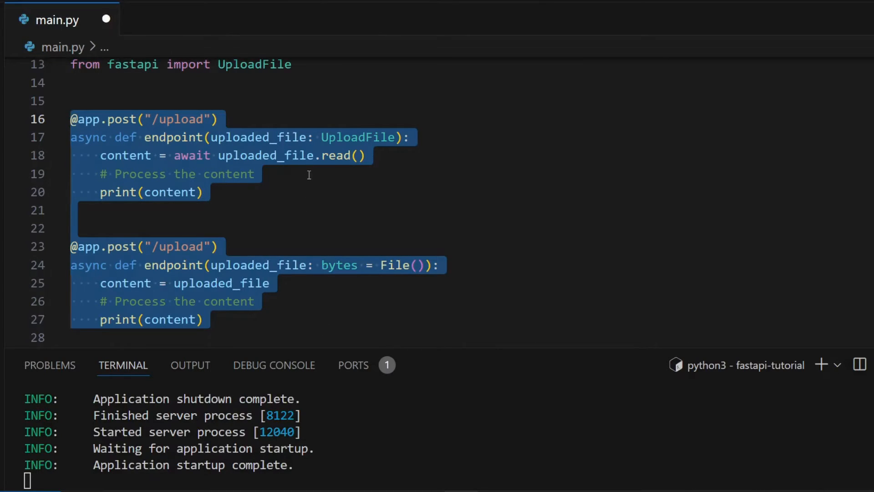
# Add print(uploaded_file.file) to the UploadFile handler and start a second print of uploaded_file.
pyautogui.write('uploaded_file.file)')
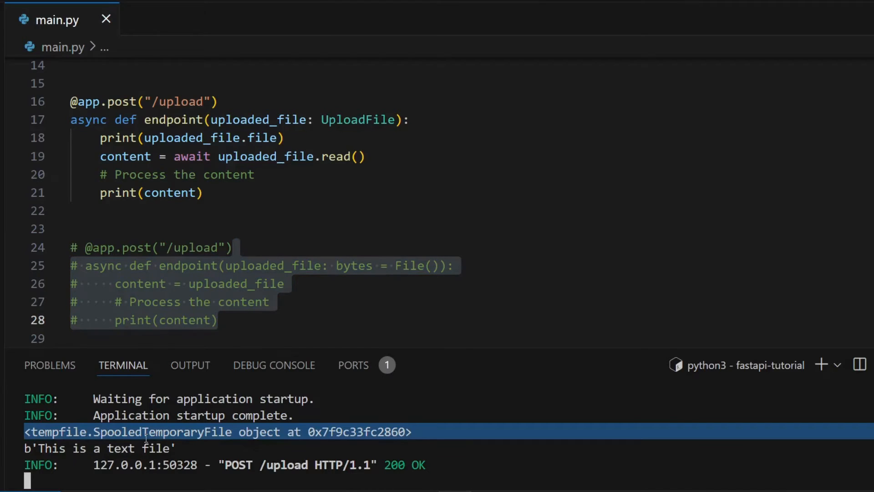
pyautogui.moveTo(146, 443)
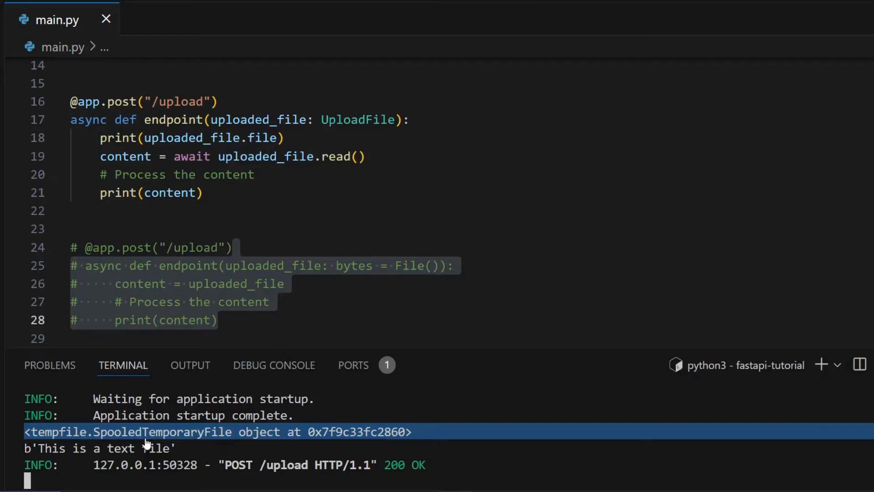
pyautogui.write('print')
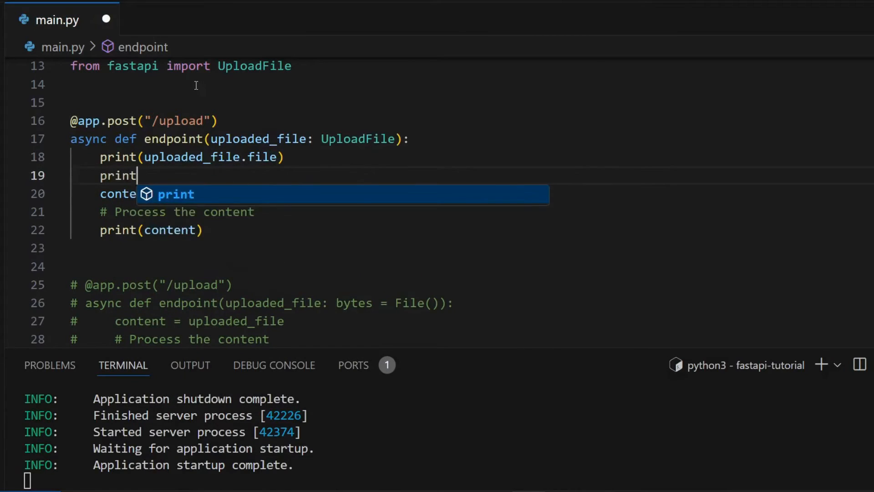
pyautogui.write('(uploaded_file.')
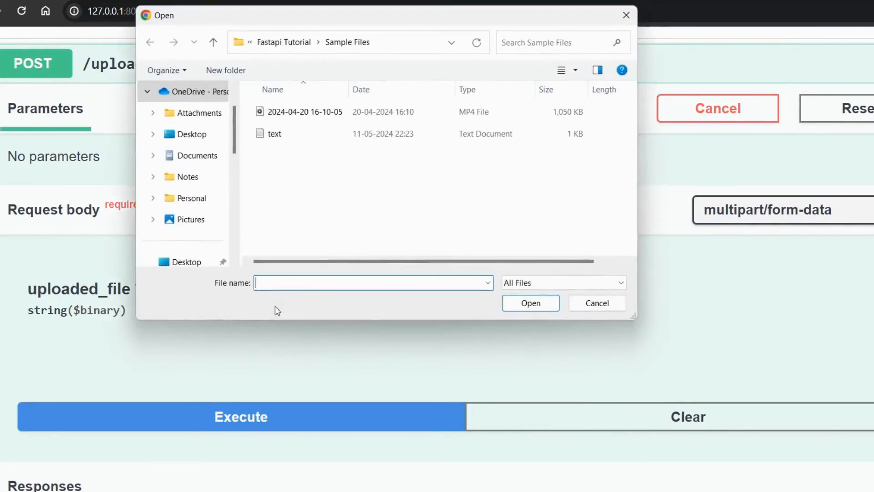
# Upload the small text file, then the 1,050 KB MP4 video, logging _in_memory True then False.
pyautogui.click(530, 303)
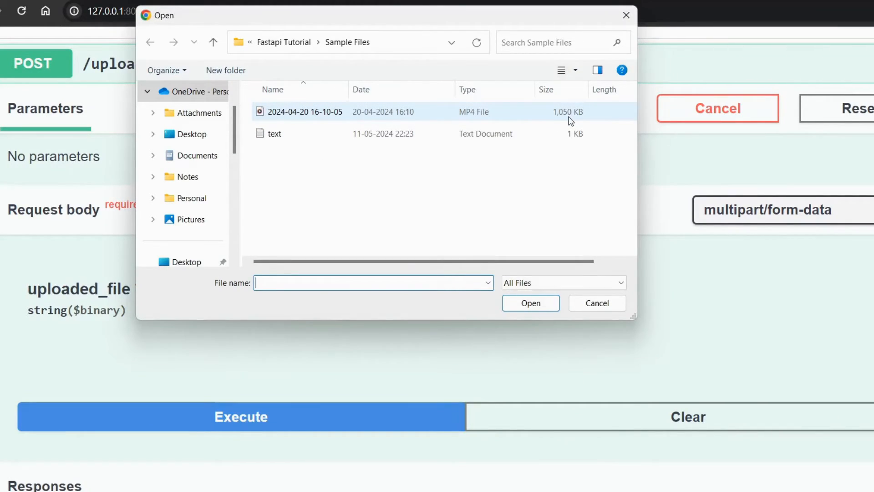
pyautogui.click(530, 302)
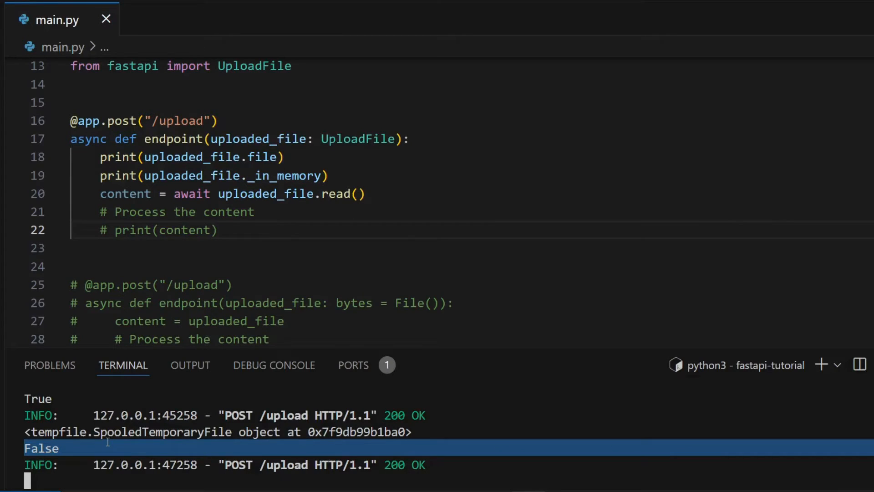
pyautogui.moveTo(119, 444)
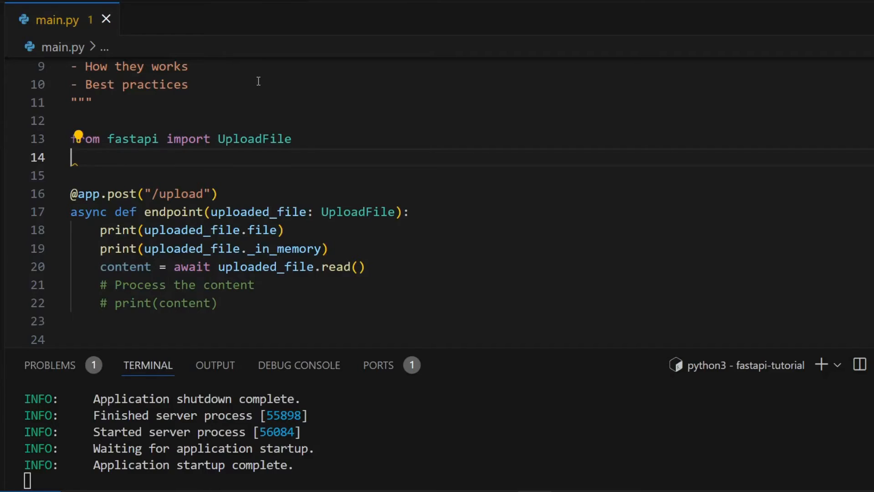
# Add from starlette.formparsers import MultiPartParser on line 14, completing via IntelliSense.
pyautogui.write('from starlette.formparsers')
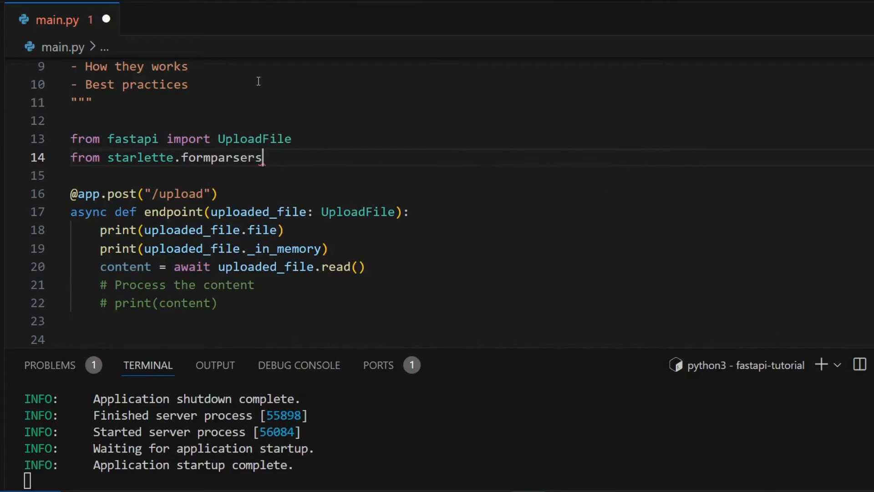
pyautogui.write('import Mu')
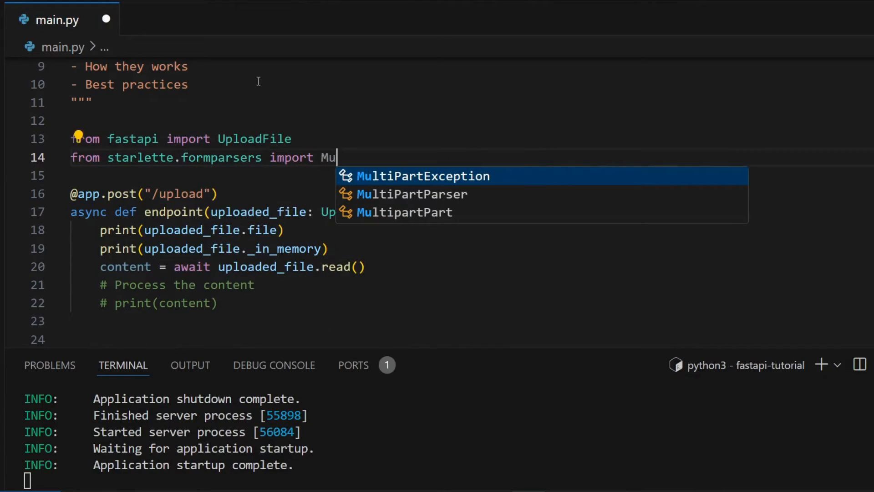
pyautogui.click(412, 194)
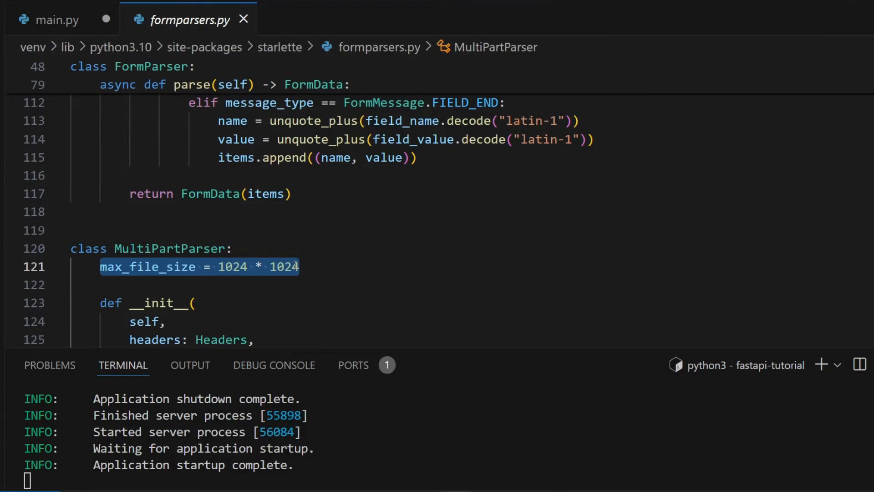
pyautogui.moveTo(148, 266)
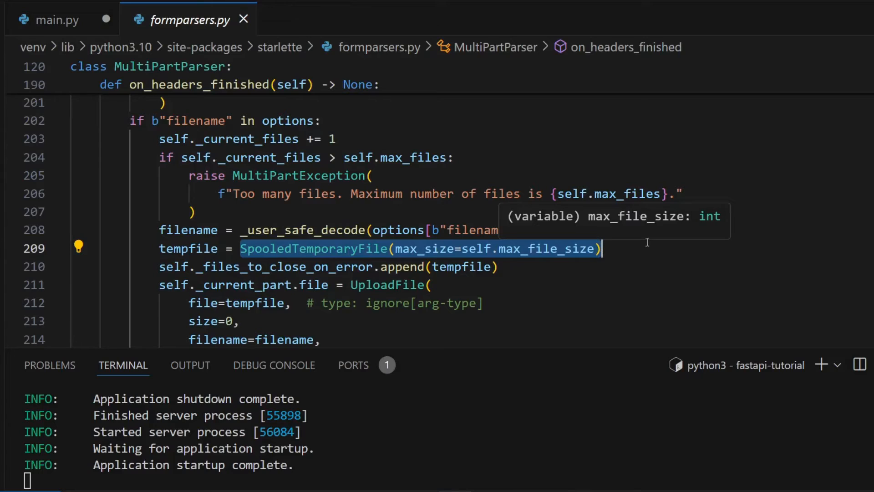
# Start a MultiPartParser reference on a new line in main.py.
pyautogui.write('MultiPartParser.ma')
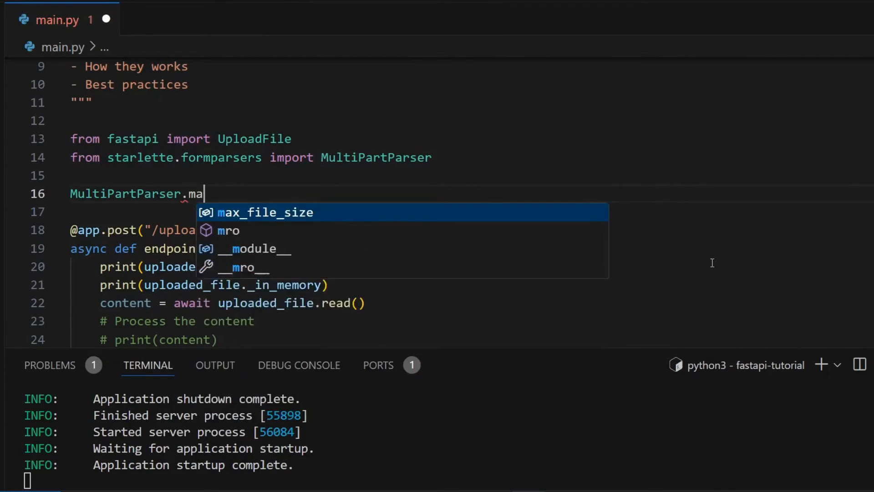
# Write MultiPartParser.max_file_size = 2 * 1024*1024 on line 16.
pyautogui.write('x_file_size = 2 * 1024*1024')
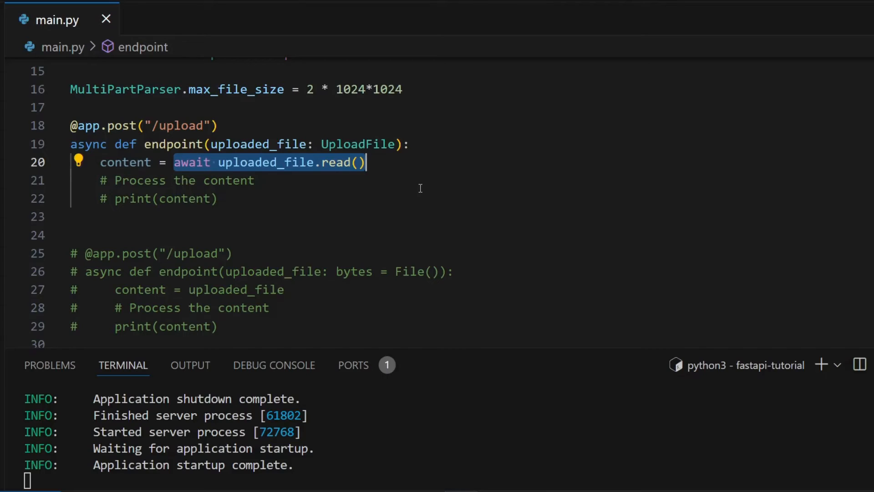
# Set the chunk size to 2 and upload the 'text' sample file again, logging b'Th'.
pyautogui.write('2')
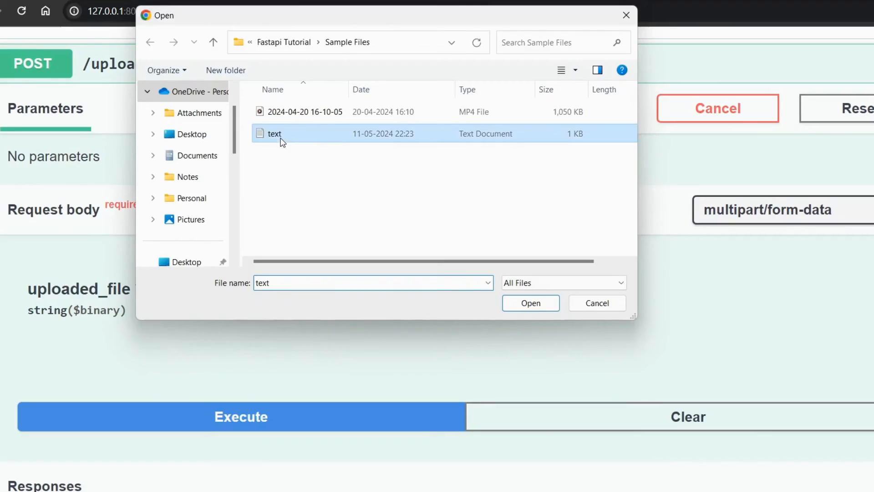
pyautogui.click(530, 302)
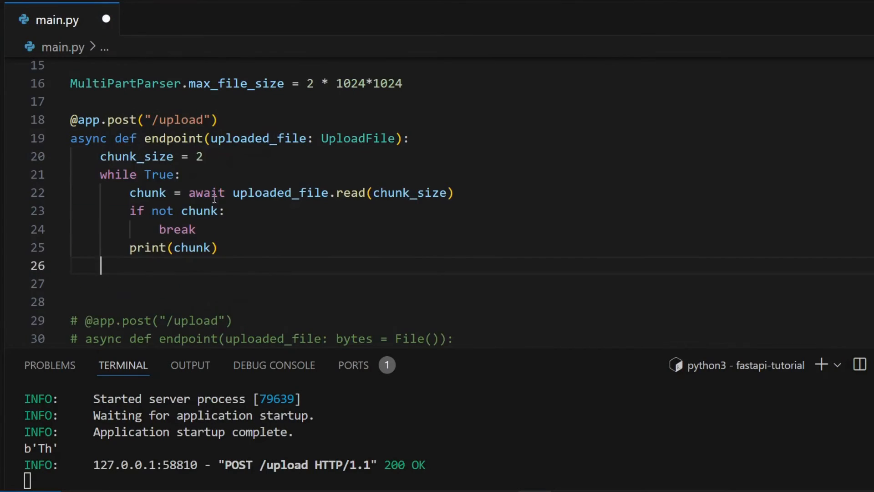
pyautogui.moveTo(246, 271)
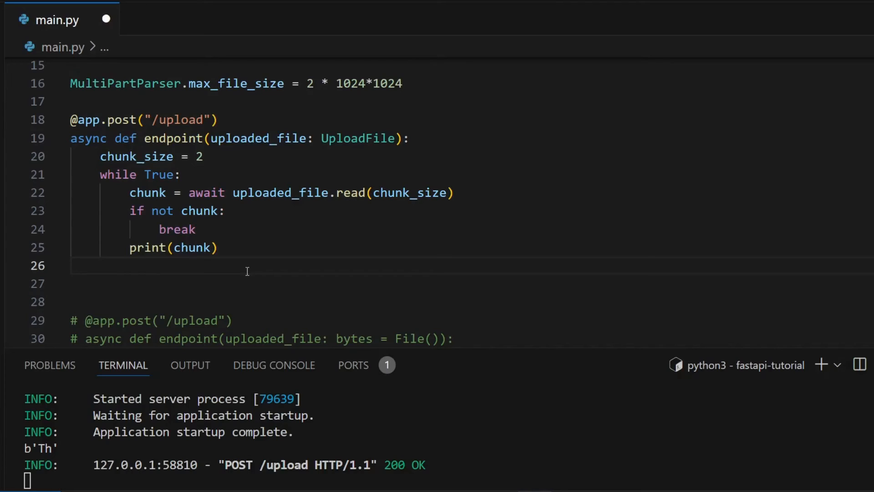
# Save the 2-byte chunk loop and add the # METHOD FOR HUGE FILES comment below it.
pyautogui.press('ctrl+s')
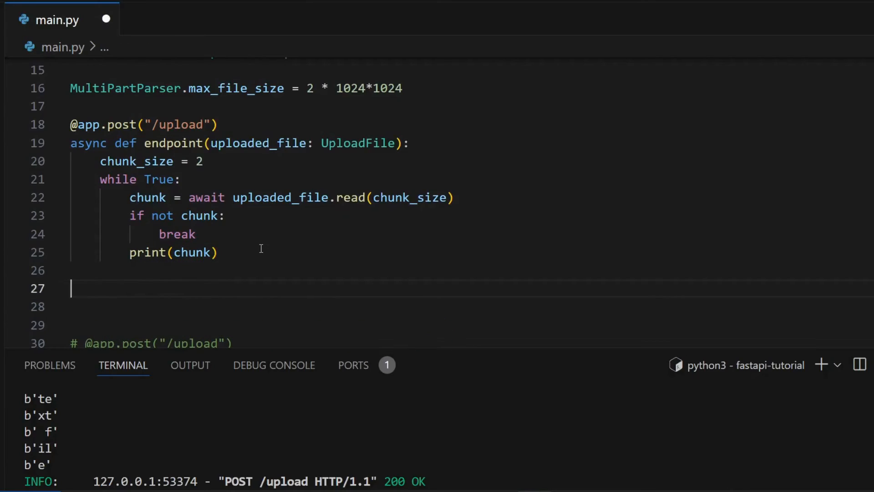
pyautogui.write('# METHOD FOR HUGE FILES')
pyautogui.write('async for data i')
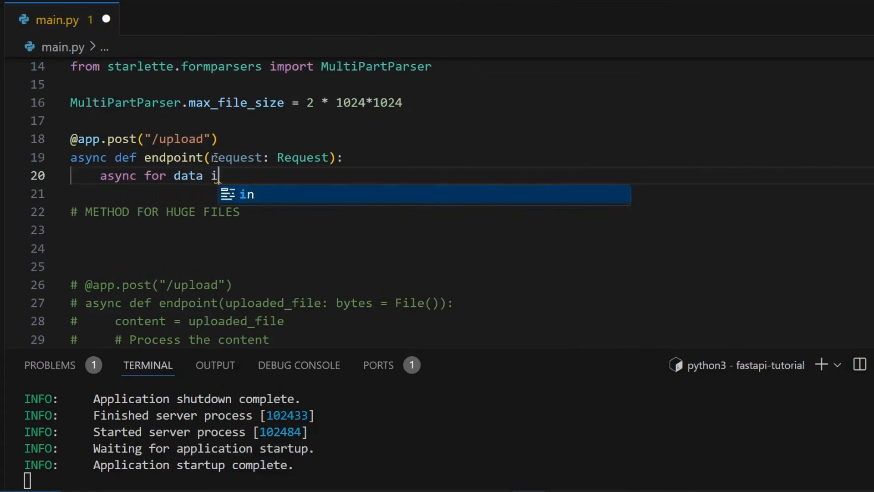
# Make the async for loop iterate over request.stream() for the Request parameter.
pyautogui.write('n request.stre')
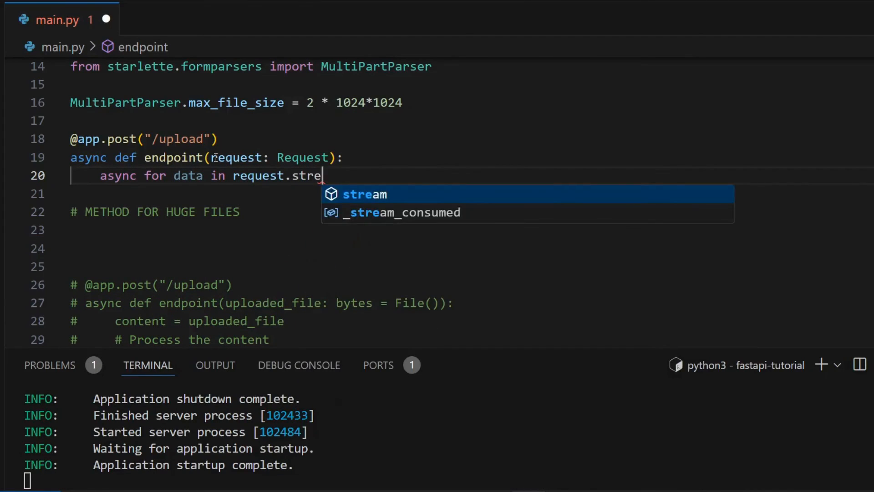